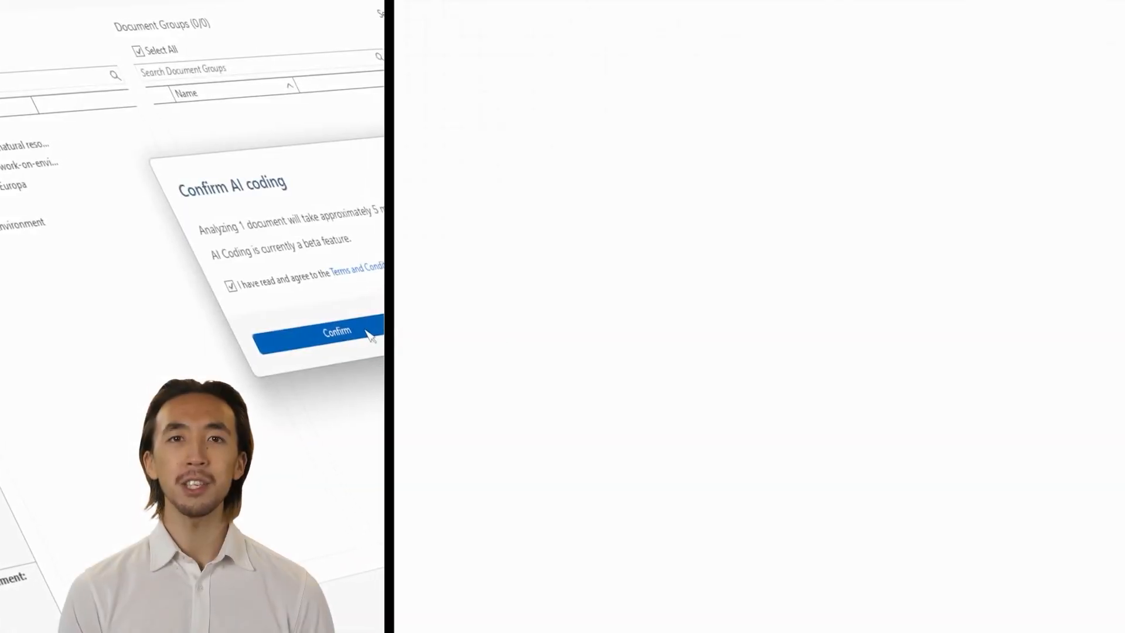
Step: Open the interview transcript 'Interview - Expert 01.docx' in the document editor
left_click(337, 331)
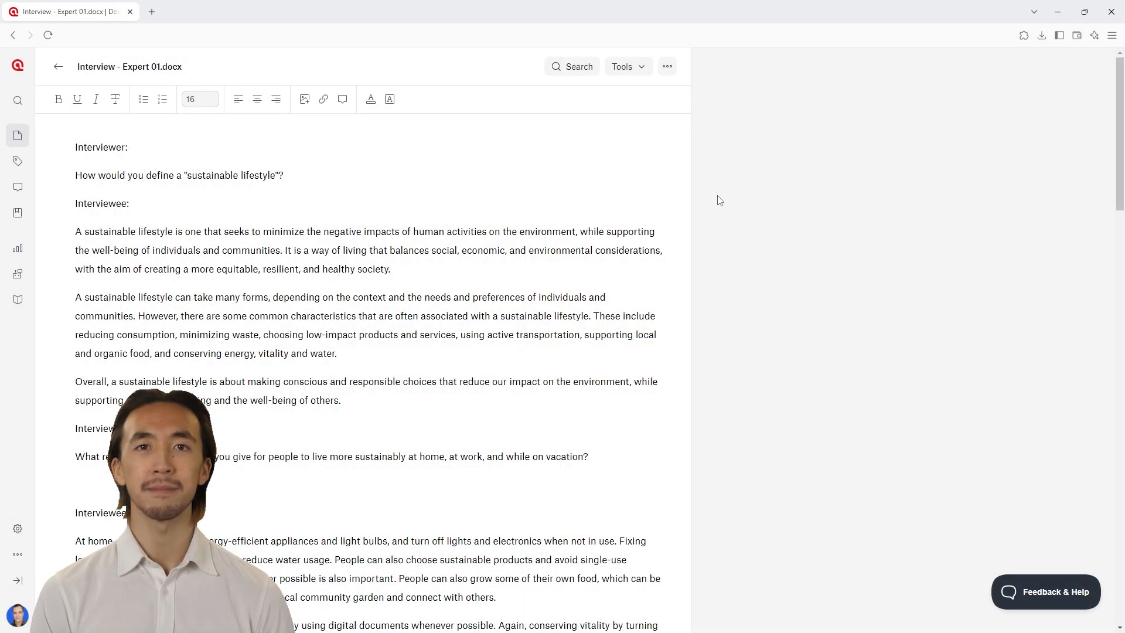
Step: Start a Conversational AI chat about the current interview
left_click(628, 66)
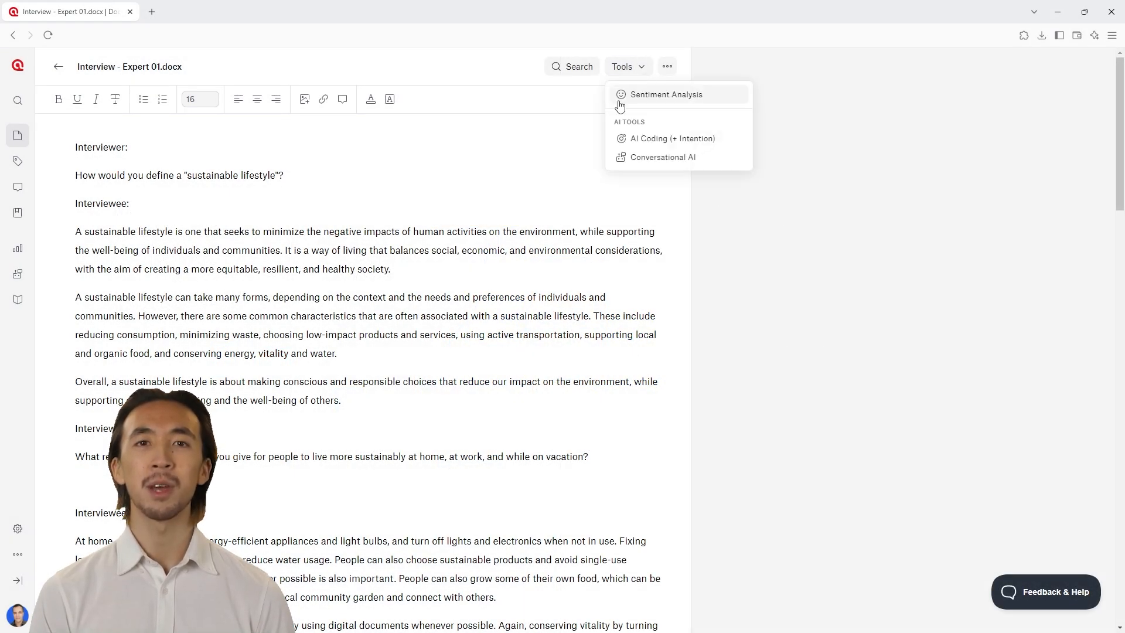
left_click(663, 157)
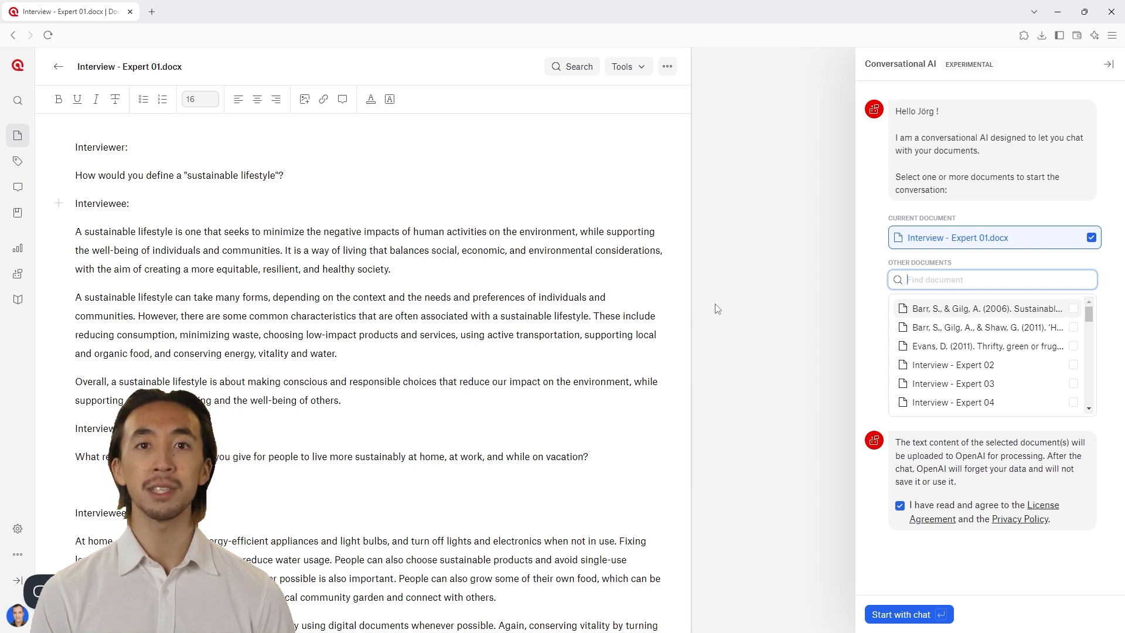
left_click(909, 614)
type("Hi, is the code lifestyle accurate for the text?")
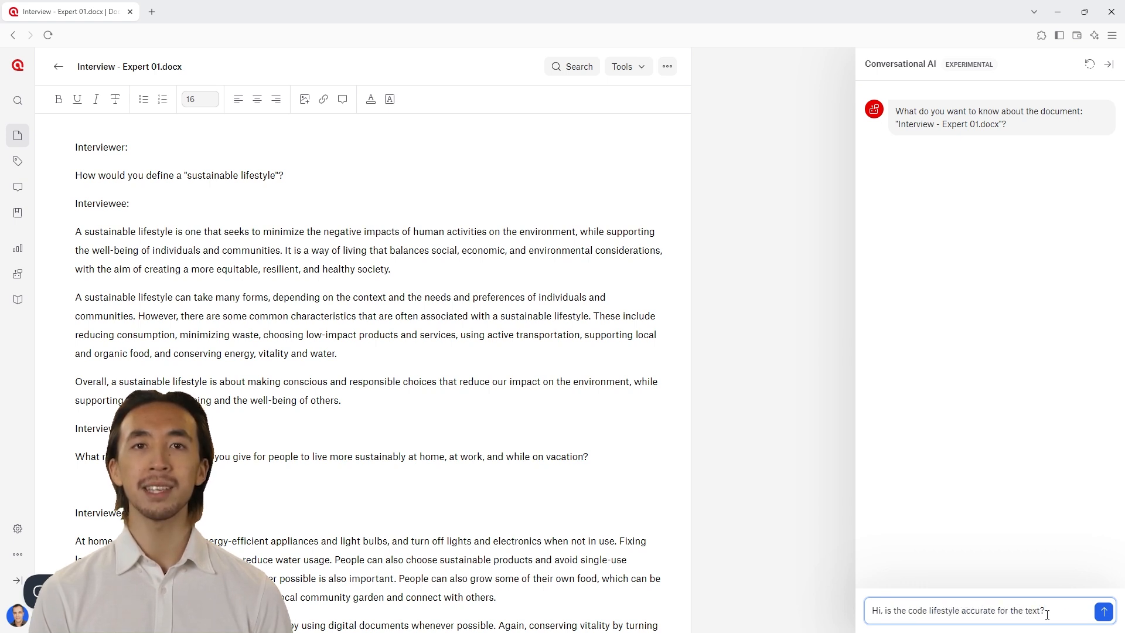
Step: Ask whether the lifestyle code fits, then ask for home sustainability recommendations
left_click(1104, 611)
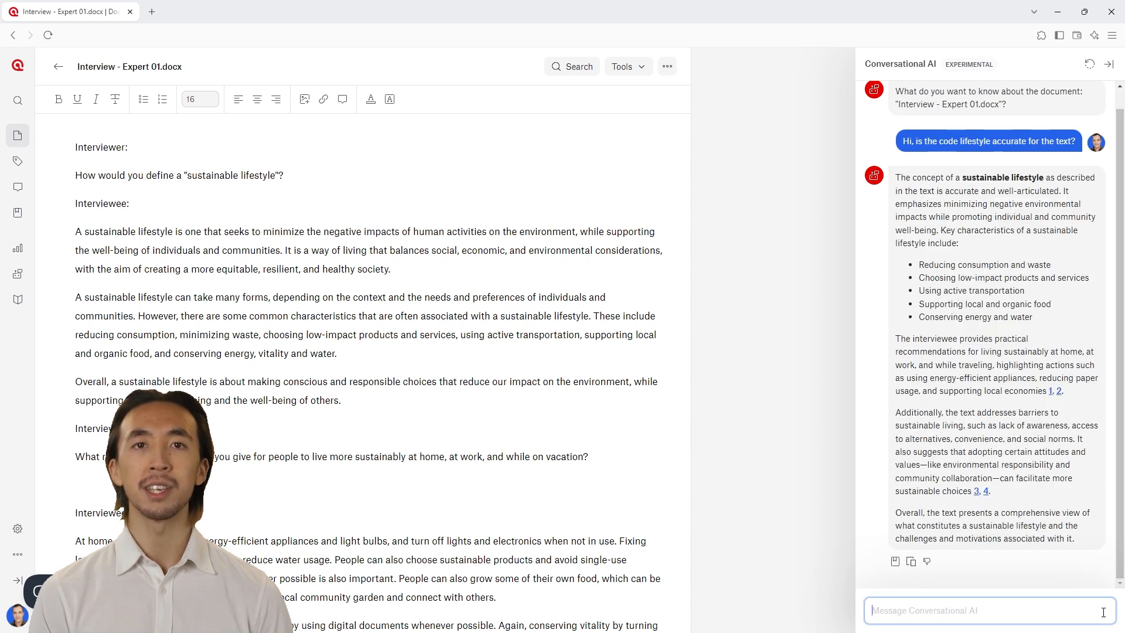
type("Great, thank you. What recommendations are given in this interview for sustainable living at home?")
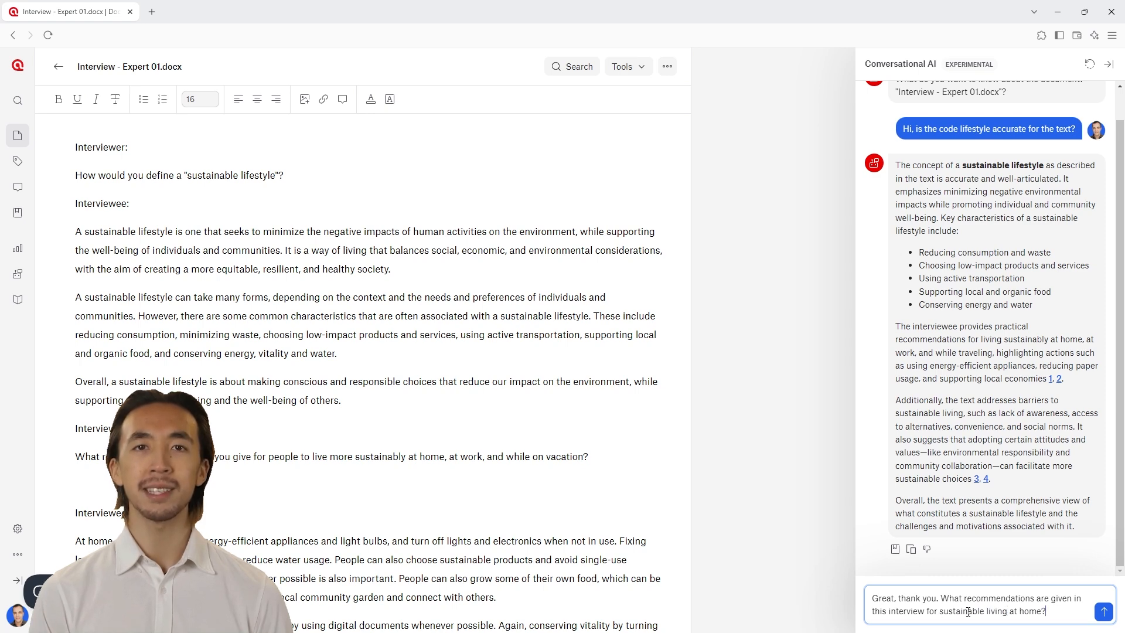
left_click(1103, 611)
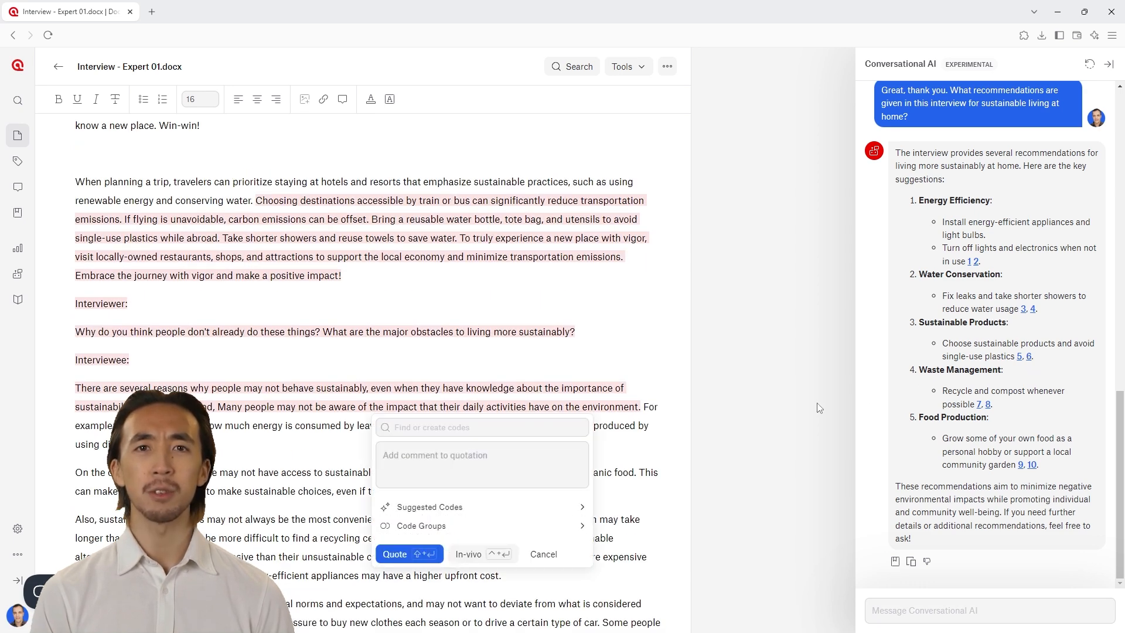
Step: Quote the obstacles passage with Sustainable practices and the suggested Choosing sustainable transportation code
scroll("down", 3)
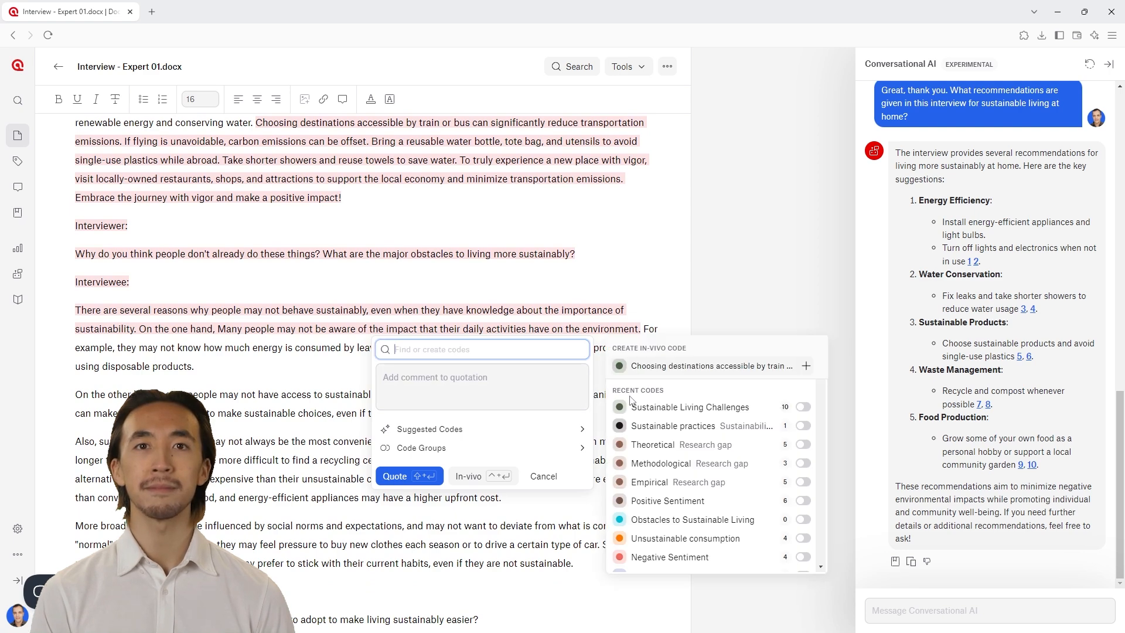
left_click(801, 426)
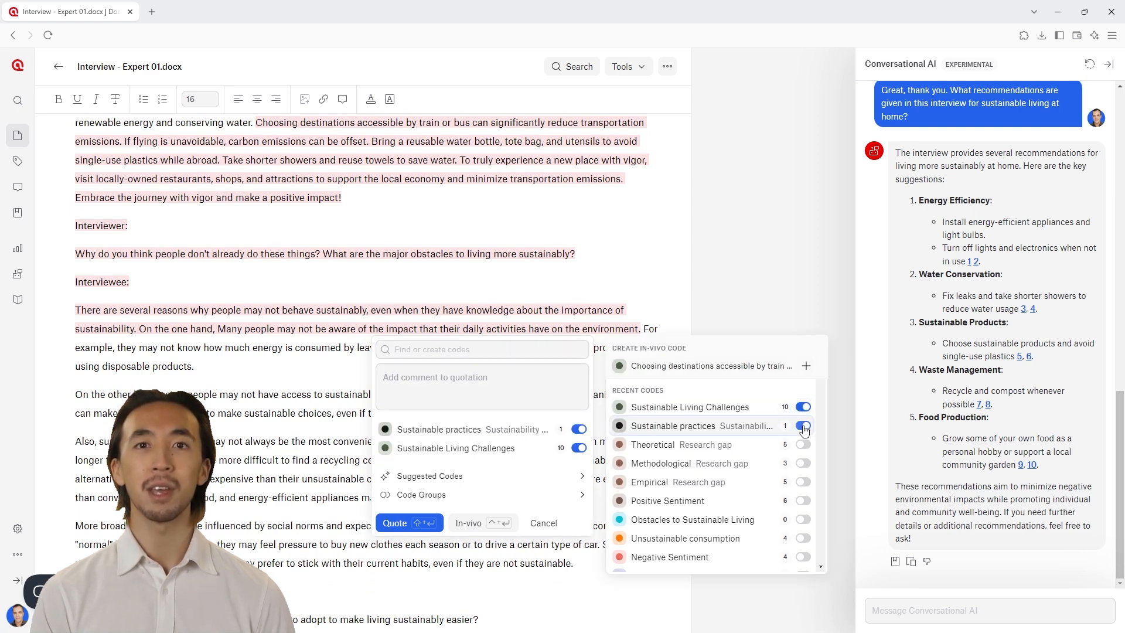
left_click(430, 476)
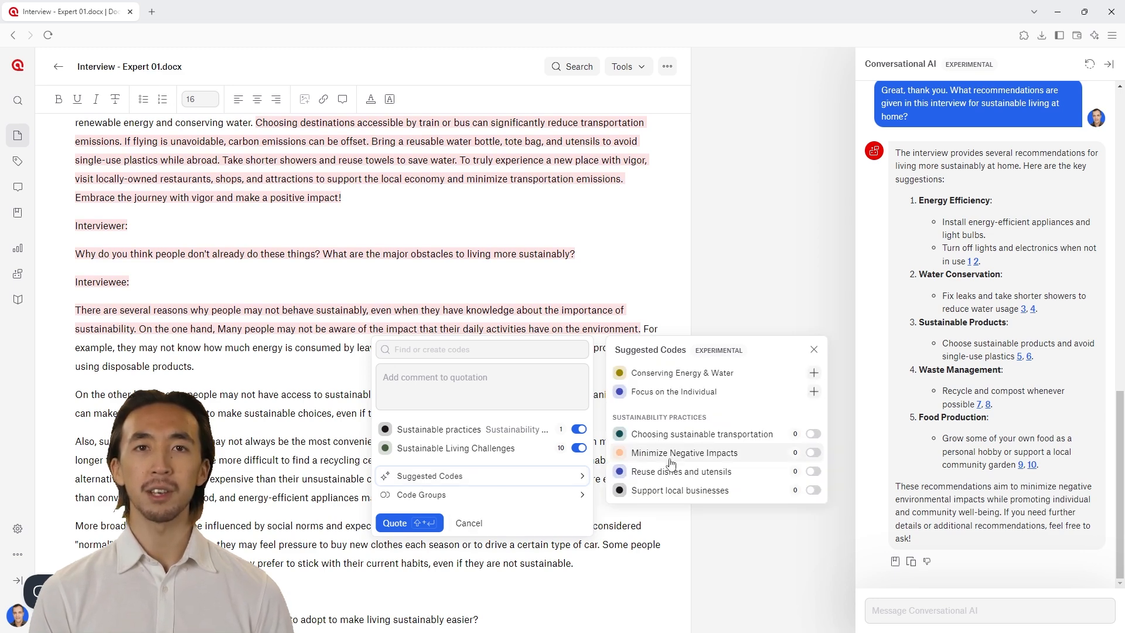
left_click(812, 433)
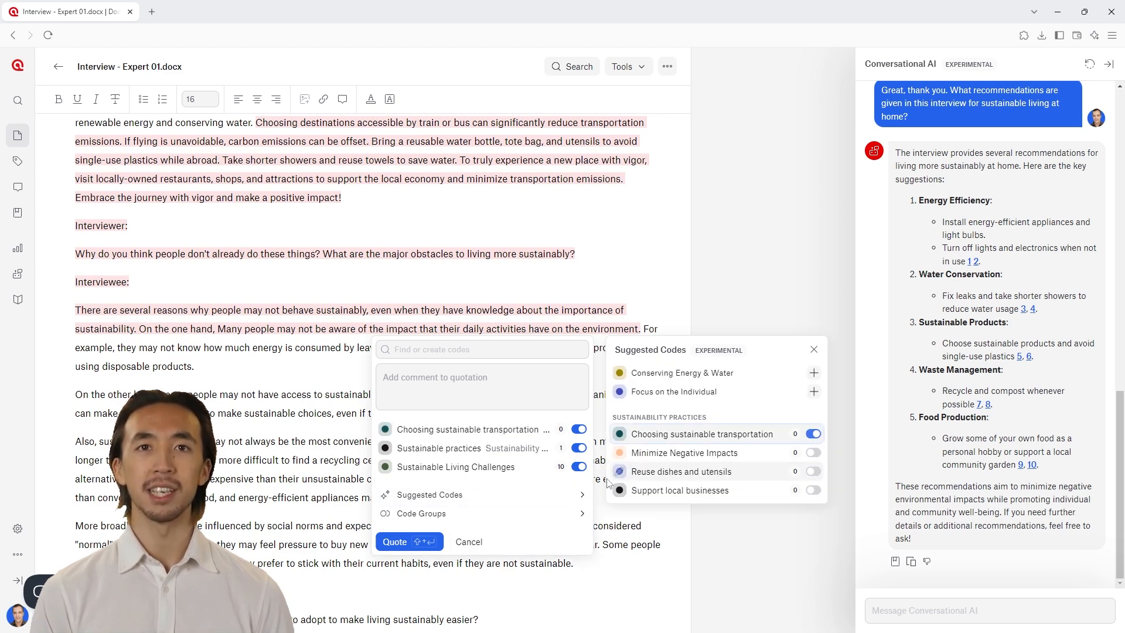
left_click(409, 541)
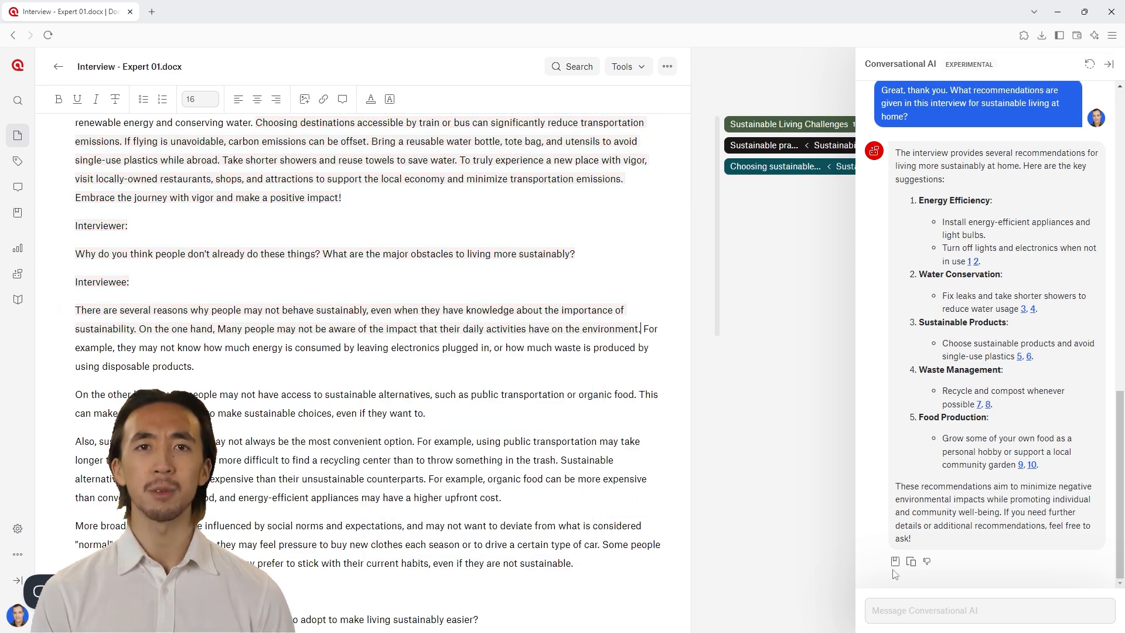
mouse_move(911, 561)
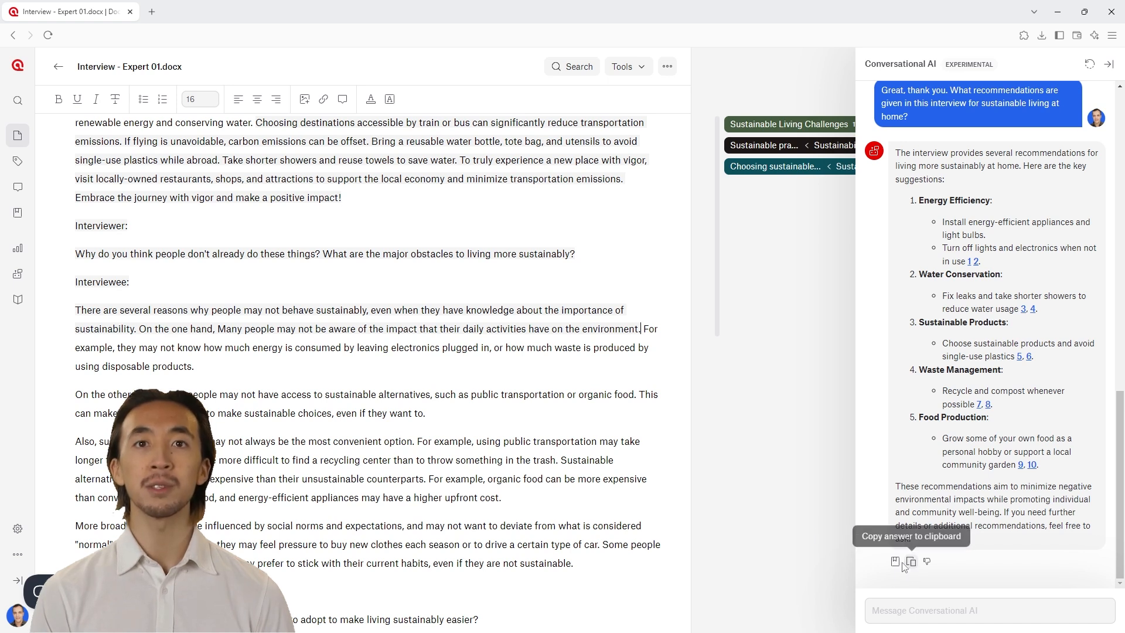
Step: Save the AI's home recommendations answer as a memo and go to it
left_click(894, 561)
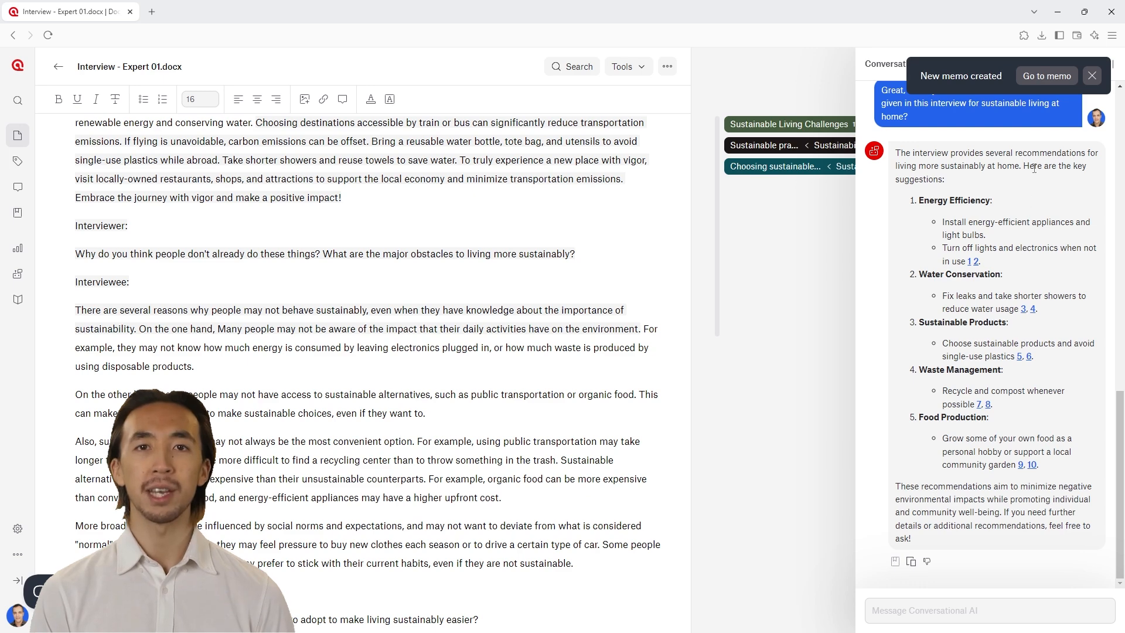
left_click(1046, 75)
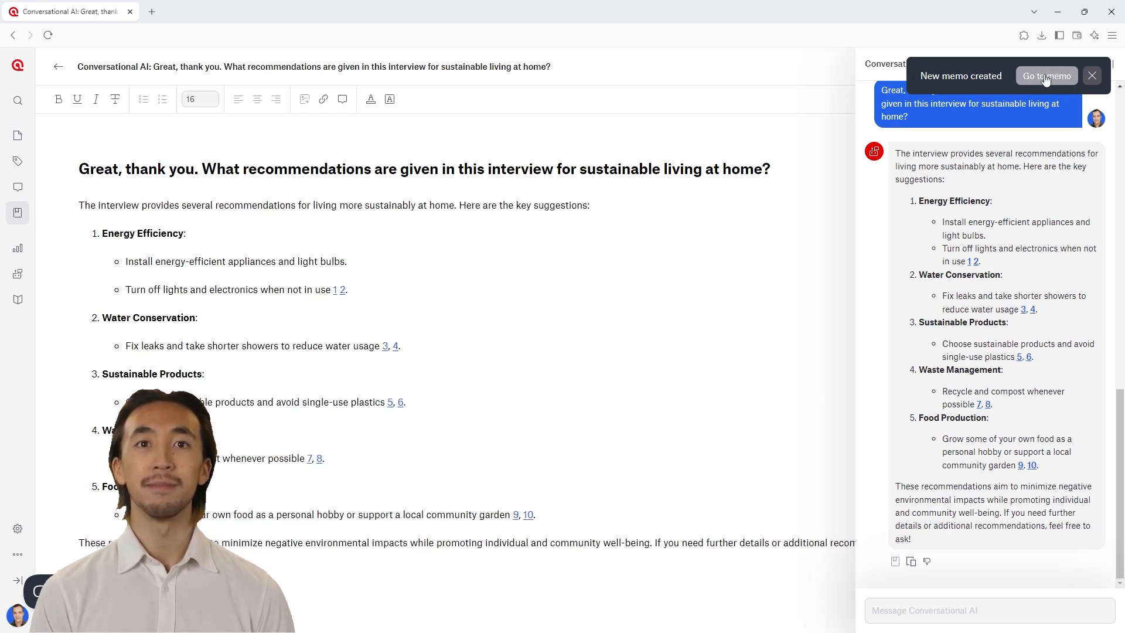
mouse_move(926, 561)
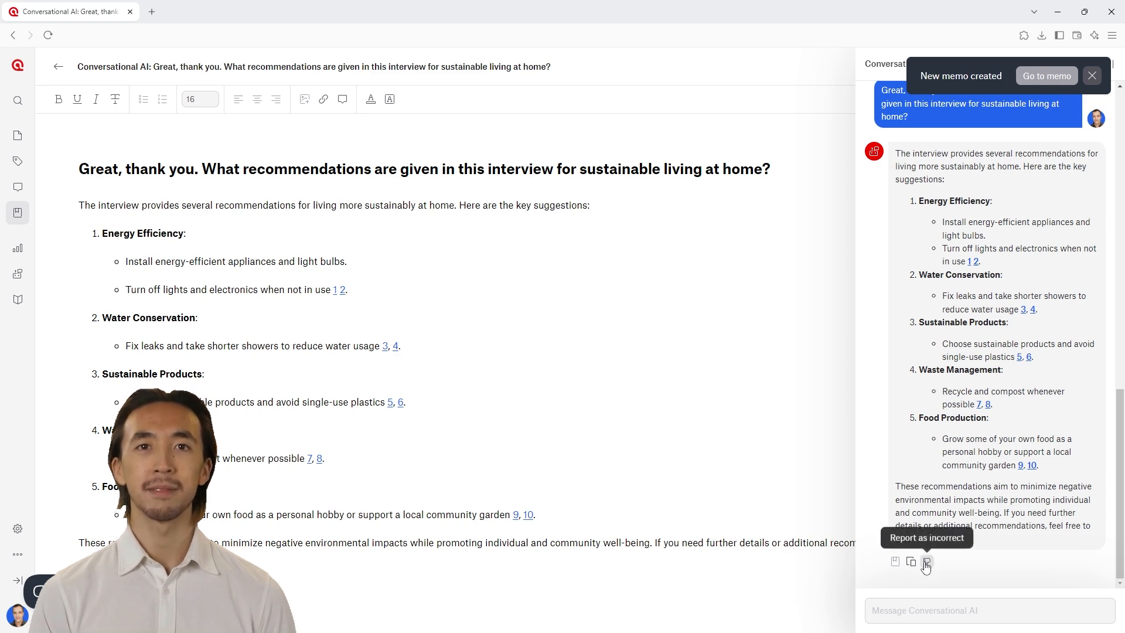
Step: Send feedback: 'I like that it provides the main recommendations, but I would like to see even more s…'
left_click(926, 561)
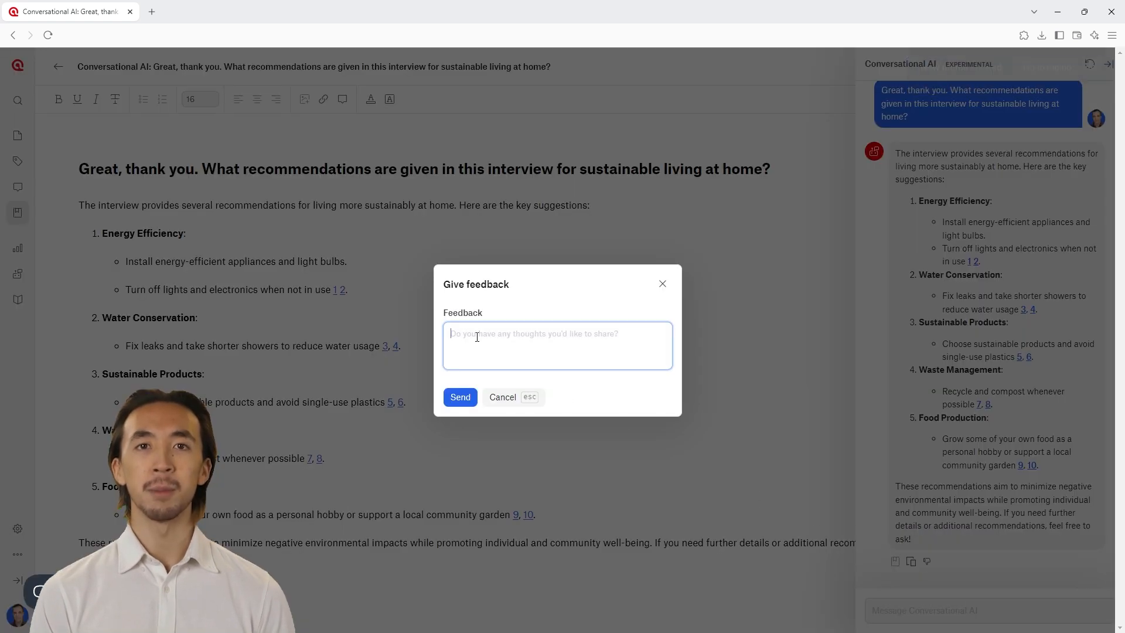
type("I like that it provides the main recommendations, but I would like to see even more specific instances mentioned in the text.")
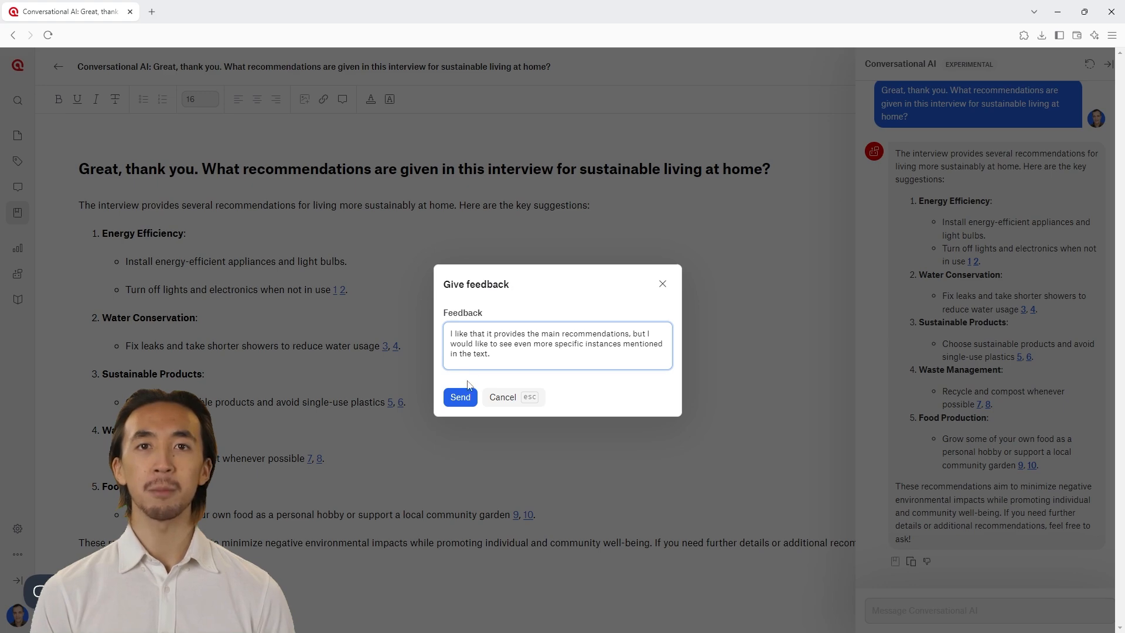
left_click(460, 397)
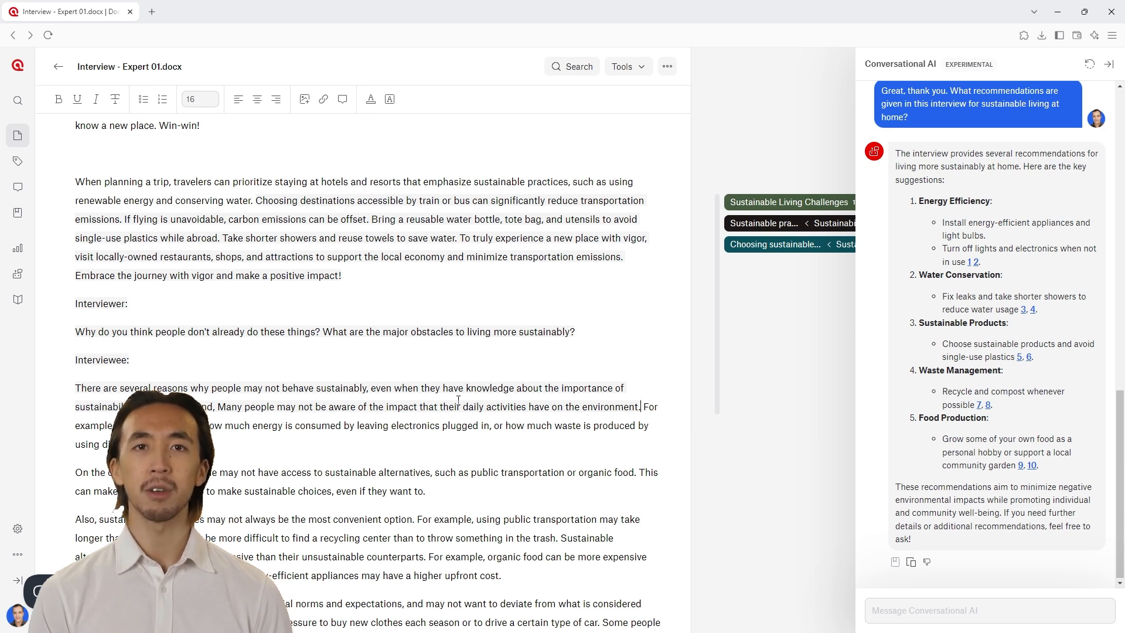
mouse_move(621, 84)
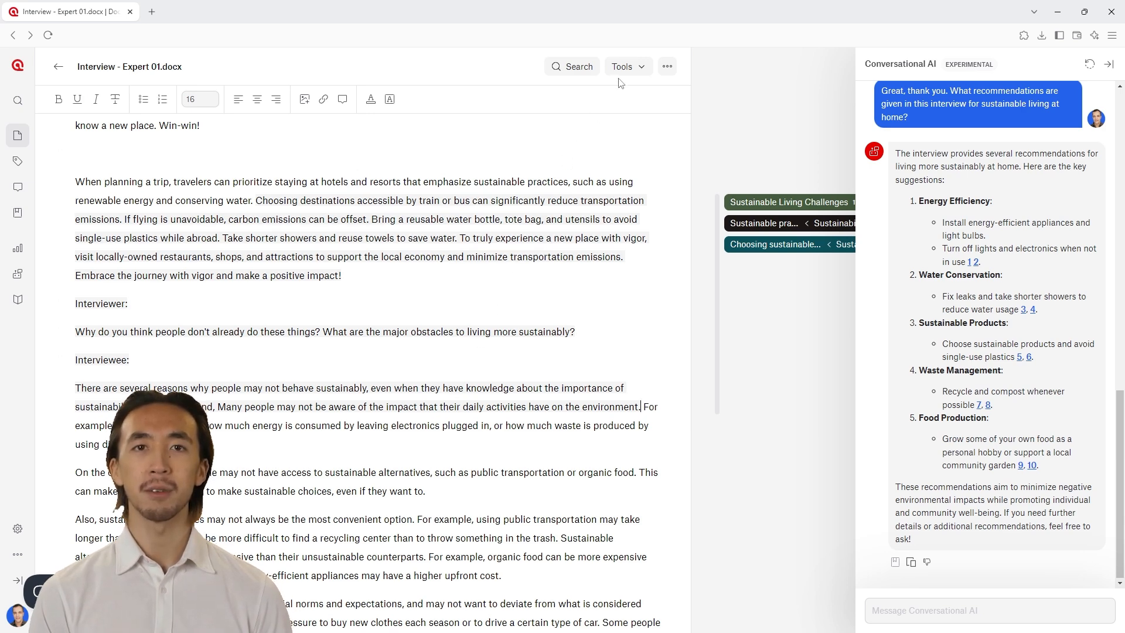
Step: Launch AI Coding on the interview with an everyday sustainability research goal and continue
left_click(621, 66)
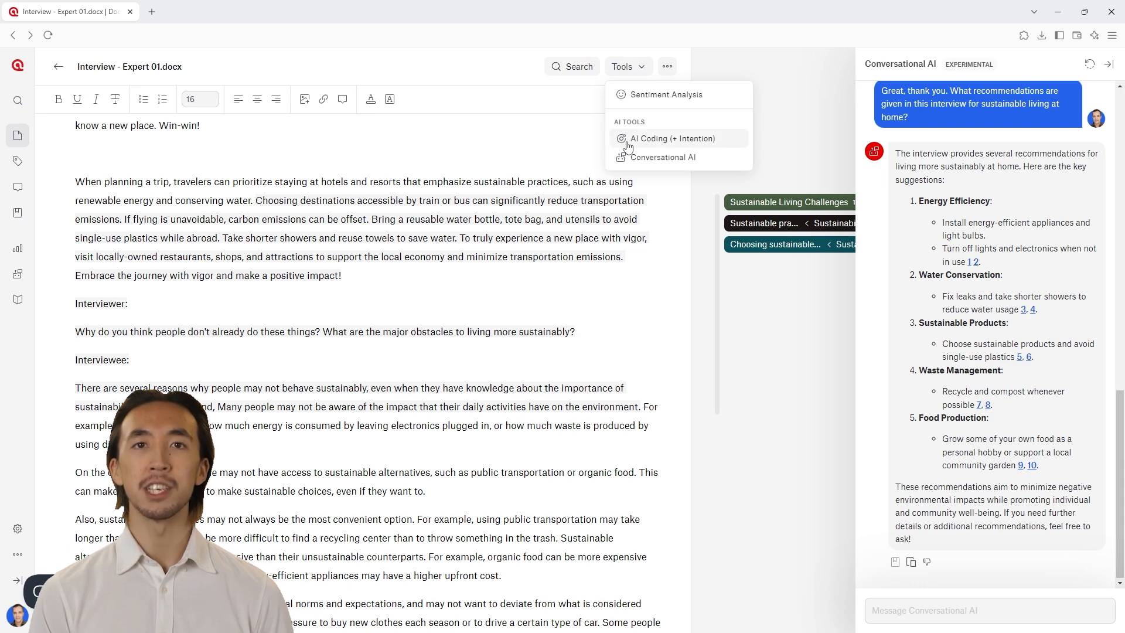
left_click(672, 138)
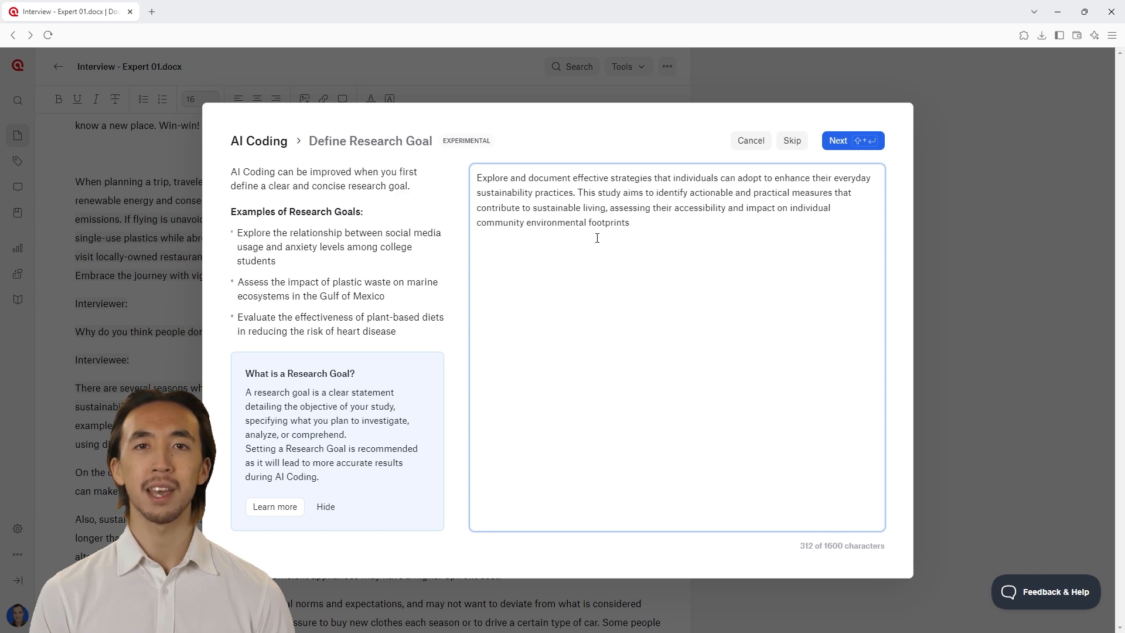
left_click(852, 140)
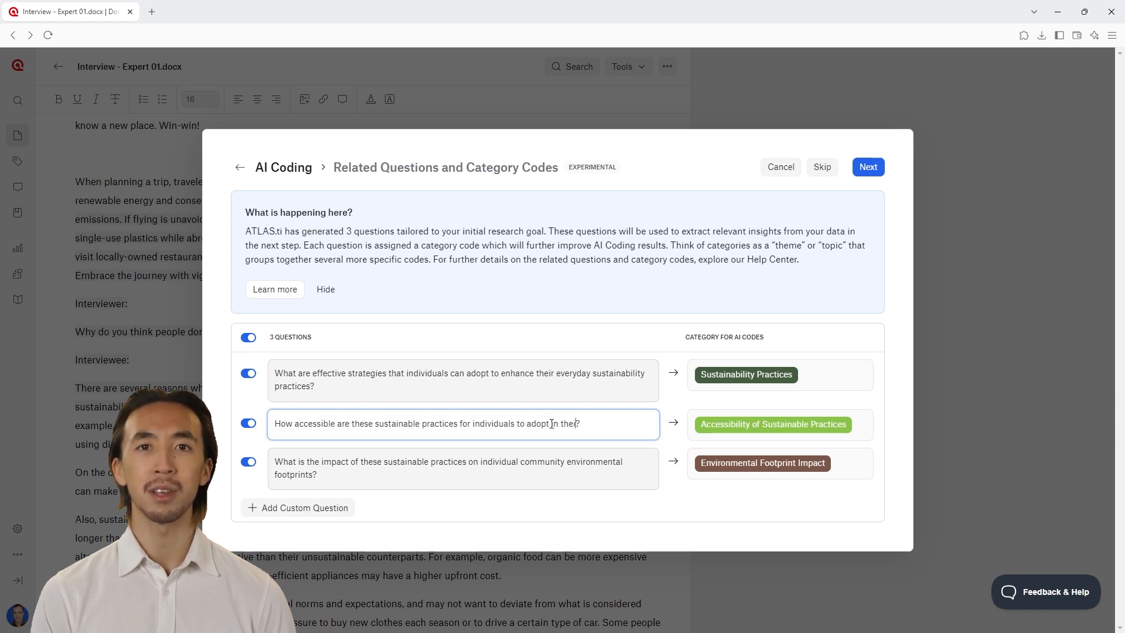
Step: End question two with 'everyday lives', drop the environmental footprint question, and generate codes
type("everyday lives")
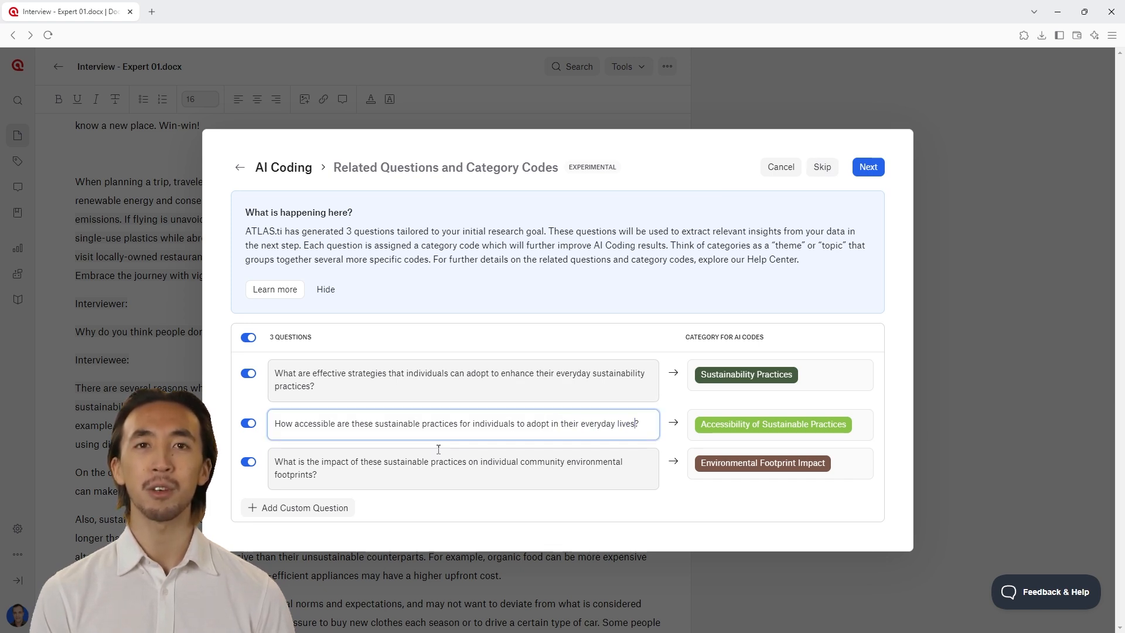
left_click(248, 462)
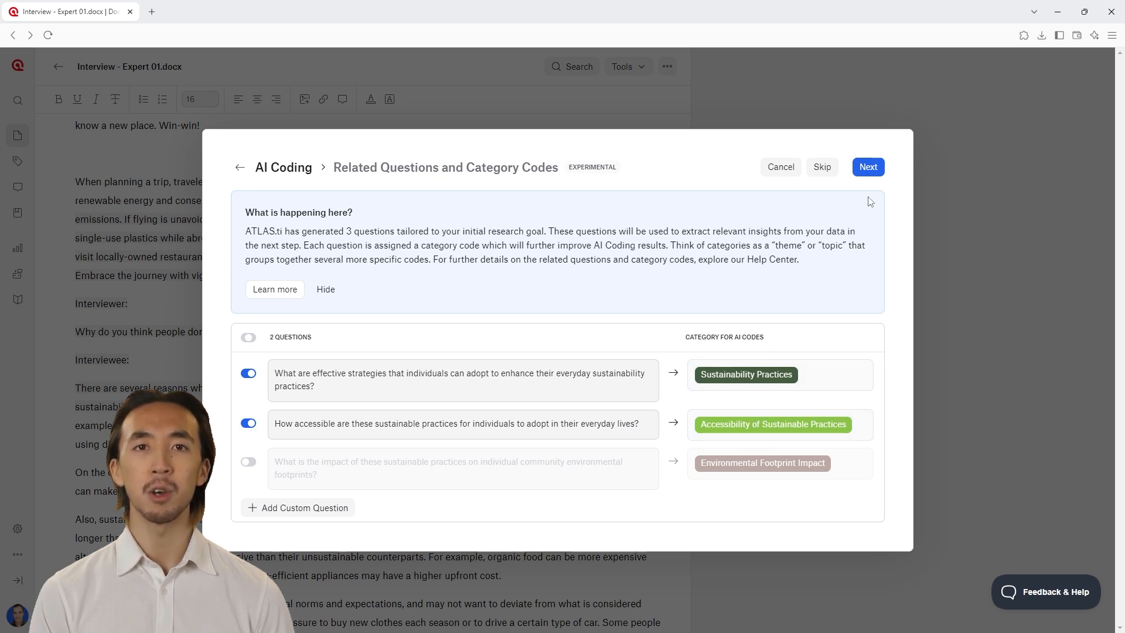
left_click(867, 167)
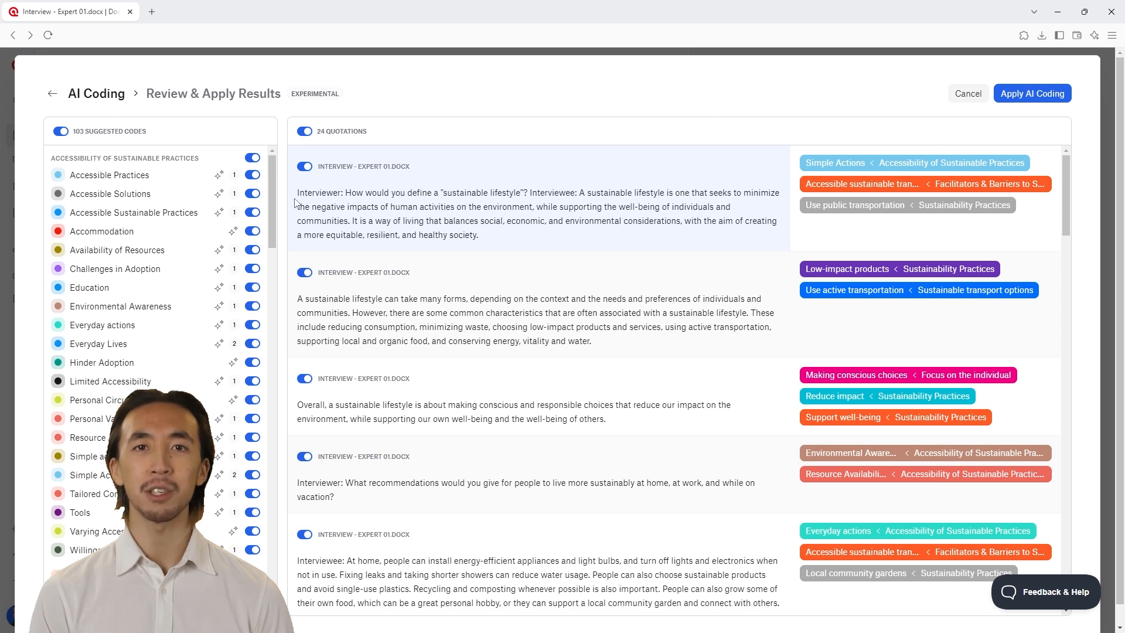
Step: Turn off the Access to sustainable products and transportation codes, leaving 101
scroll("down", 3)
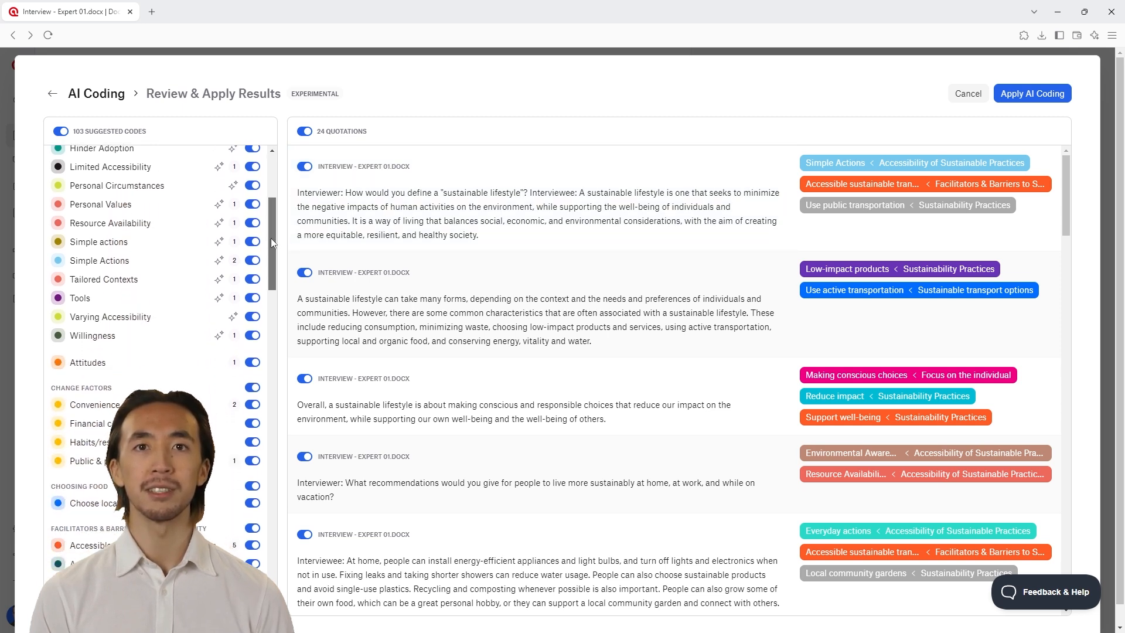
scroll("down", 3)
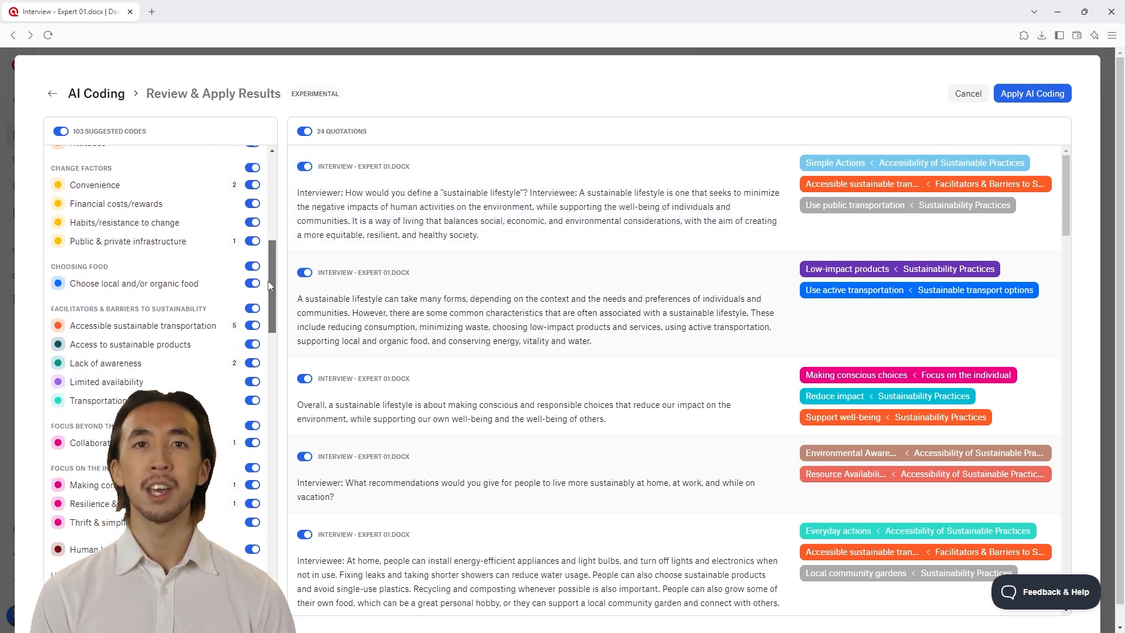
left_click(252, 344)
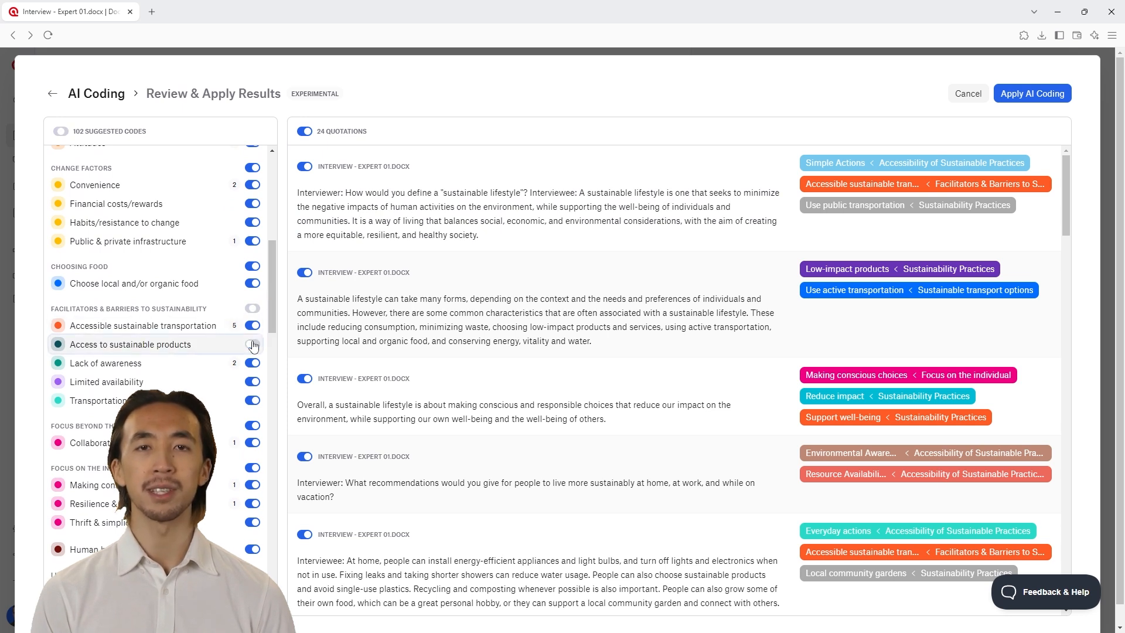
left_click(251, 344)
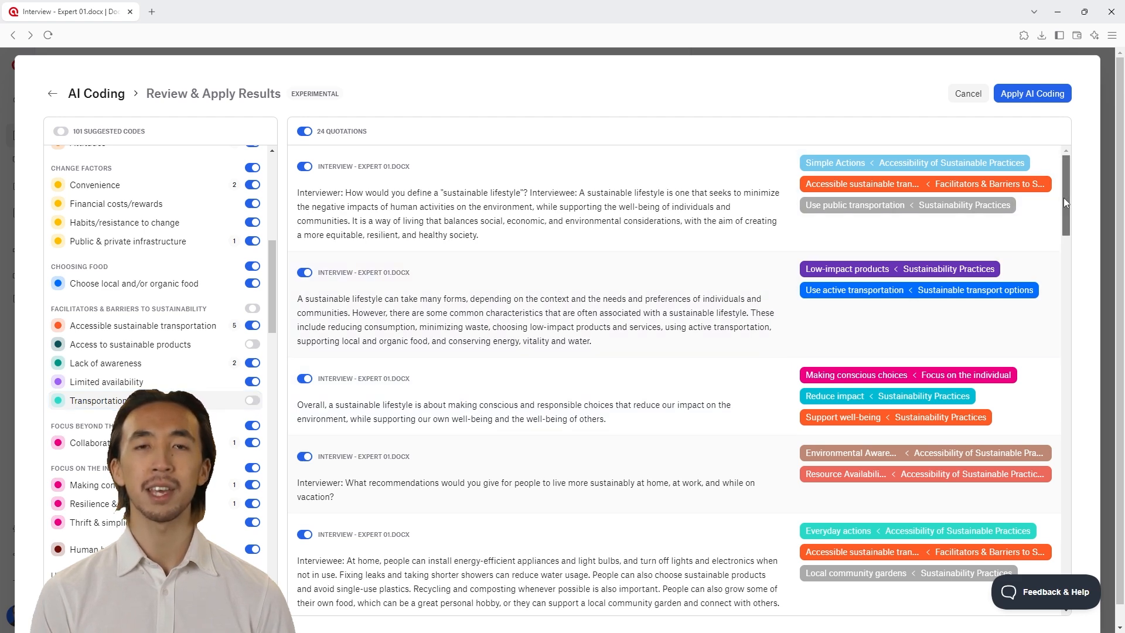
scroll("down", 3)
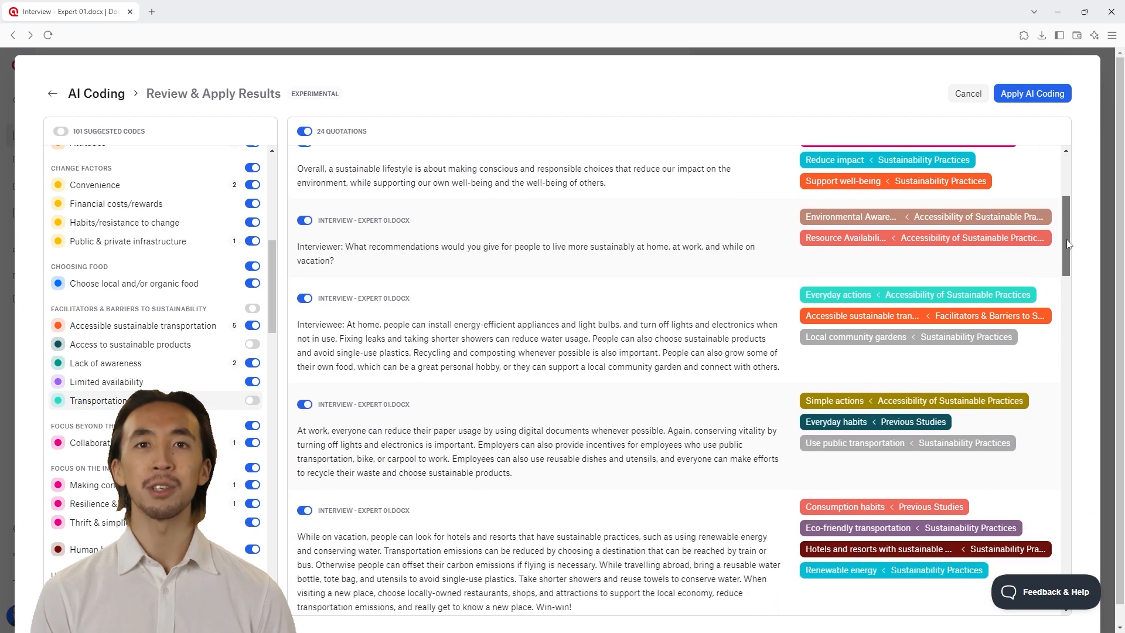
scroll("down", 3)
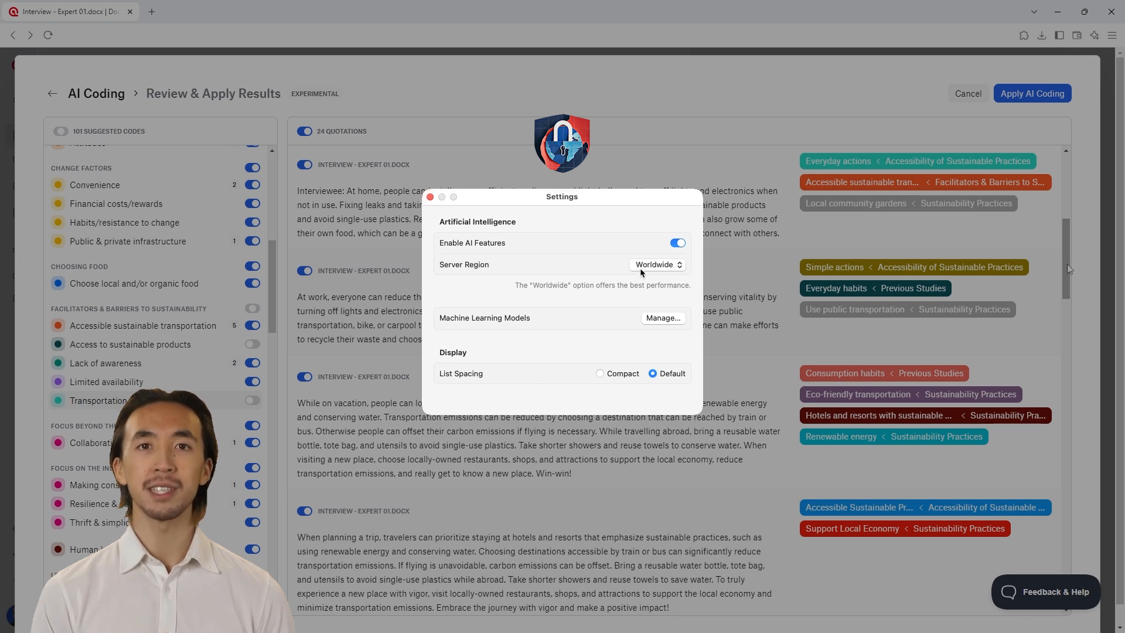
Step: Open the Server Region dropdown showing Worldwide, European Union and United States
left_click(656, 265)
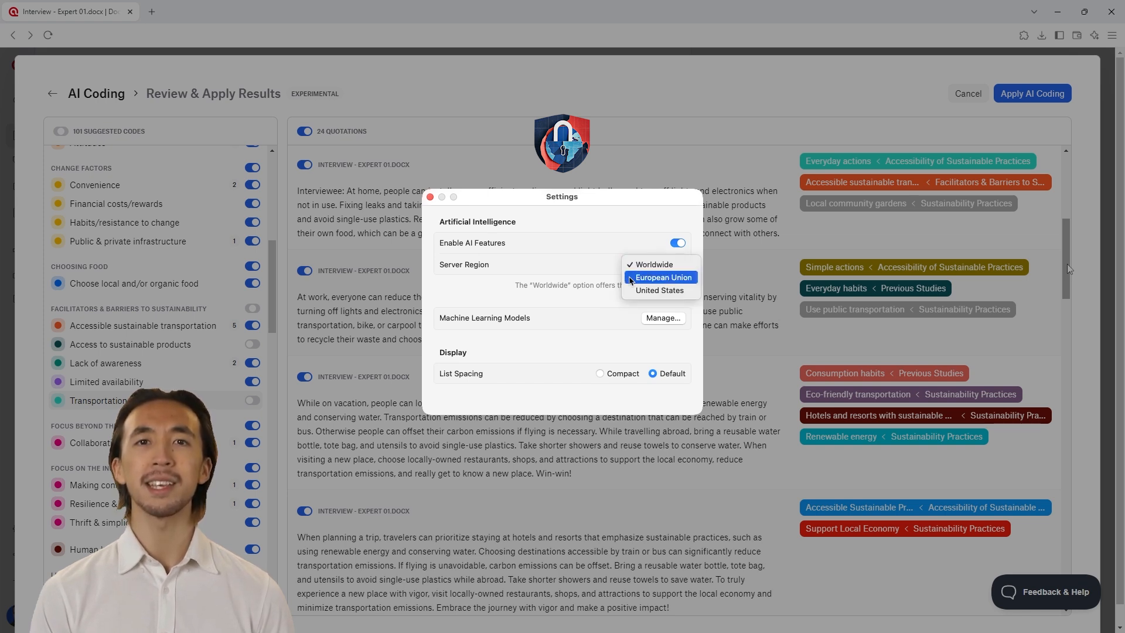
mouse_move(632, 292)
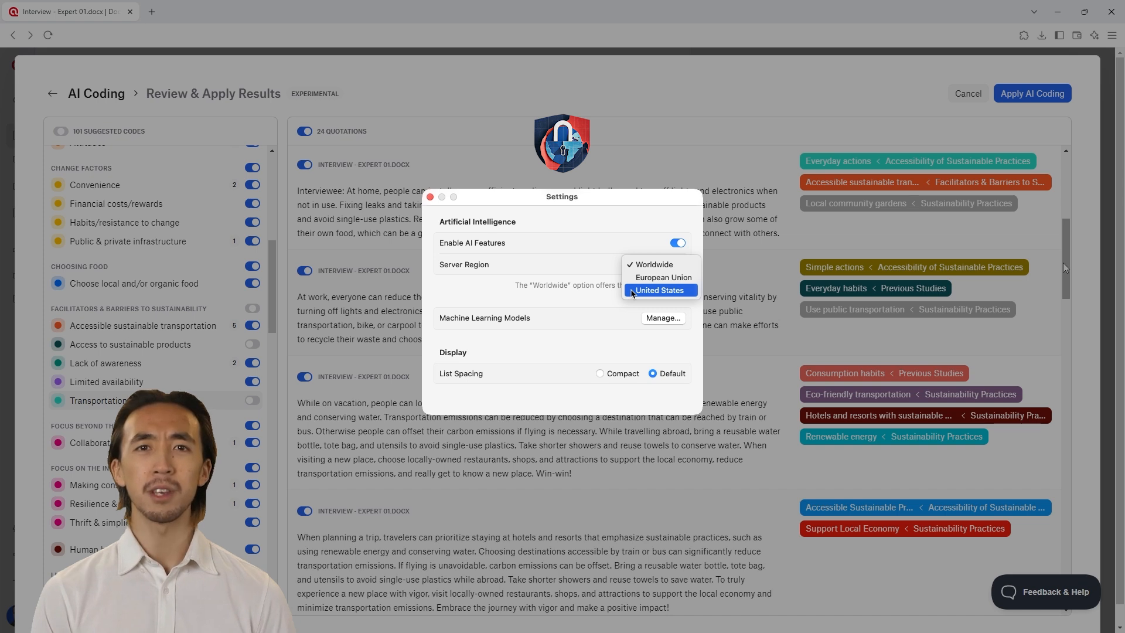